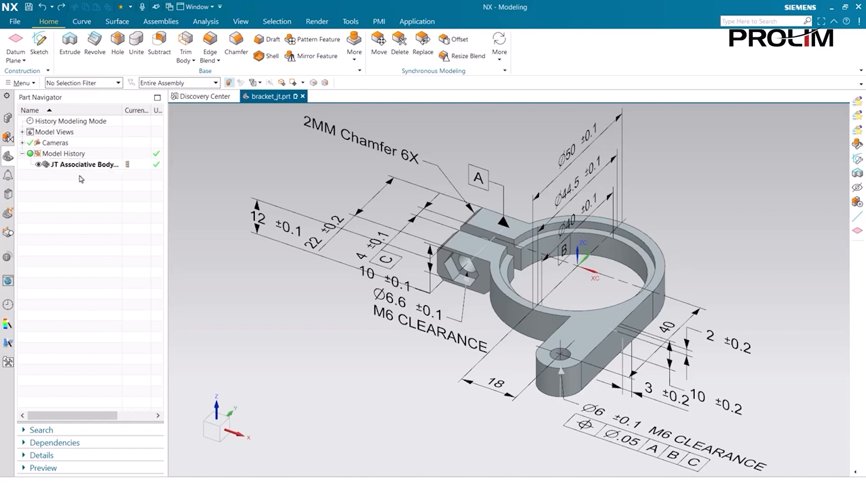
{"action": "mouse_move", "coordinate": [85, 177]}
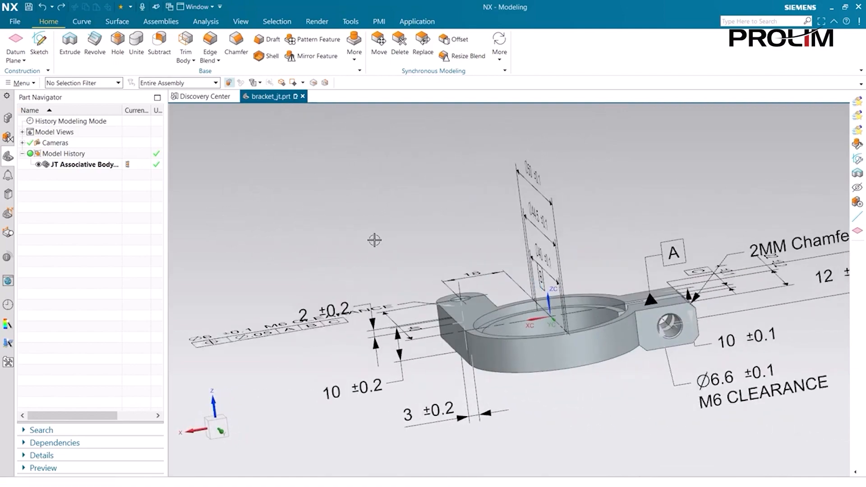
Step: Orbit the bracket back to its trimetric orientation so the annotations read normally
{"action": "left_click_drag", "start_coordinate": [375, 240], "coordinate": [368, 248]}
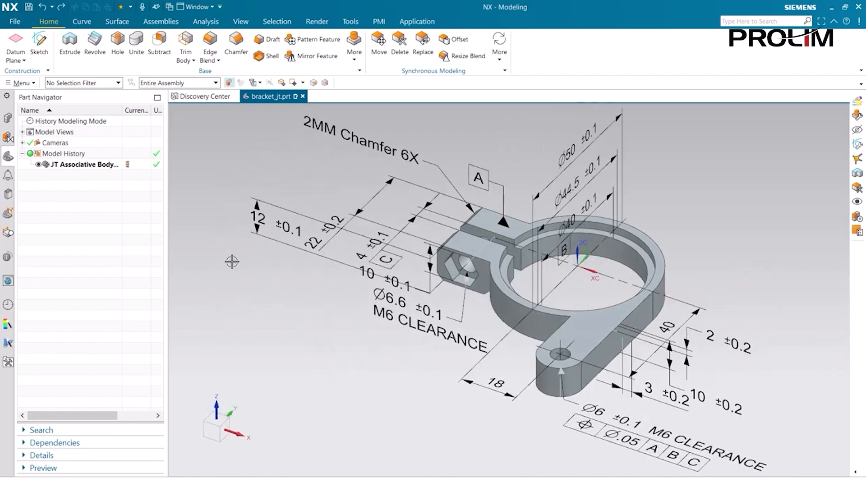
Step: Show the MBD Navigator listing the bracket's model views and imported PMI
{"action": "left_click", "coordinate": [7, 213]}
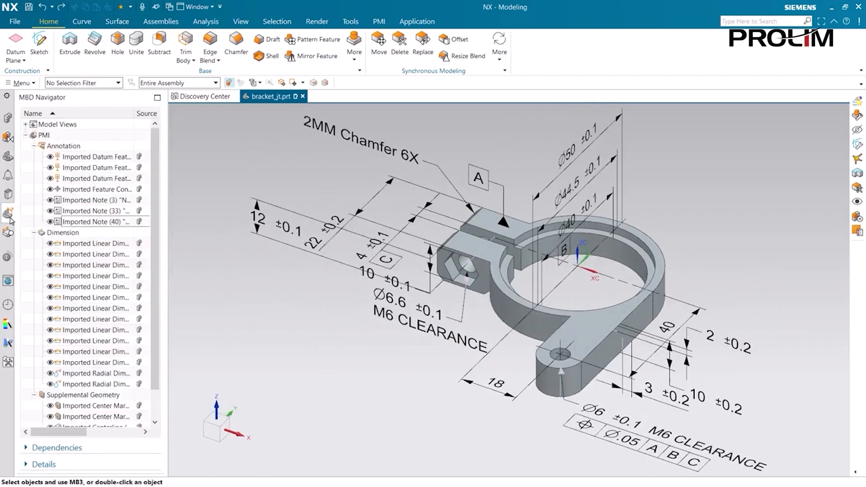
{"action": "mouse_move", "coordinate": [94, 157]}
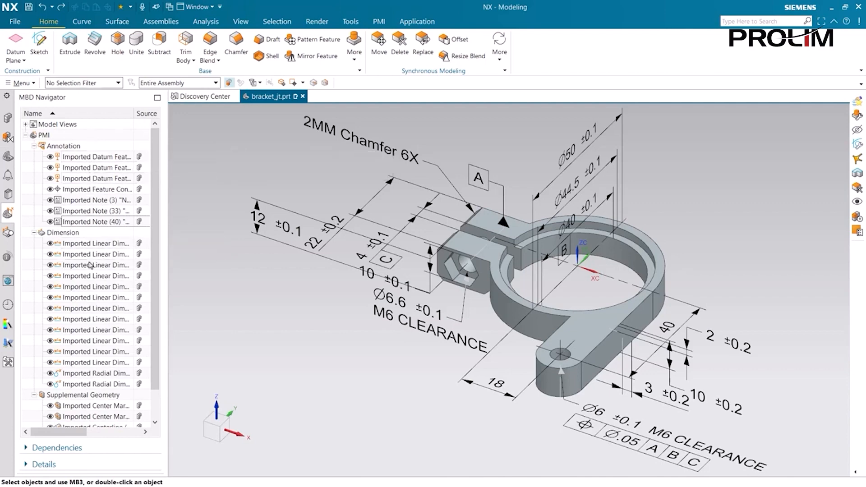
{"action": "mouse_move", "coordinate": [90, 276]}
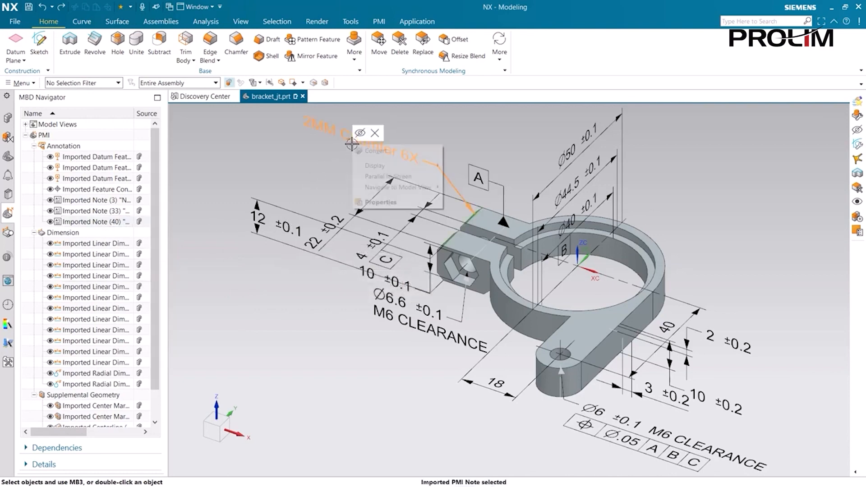
{"action": "mouse_move", "coordinate": [375, 166]}
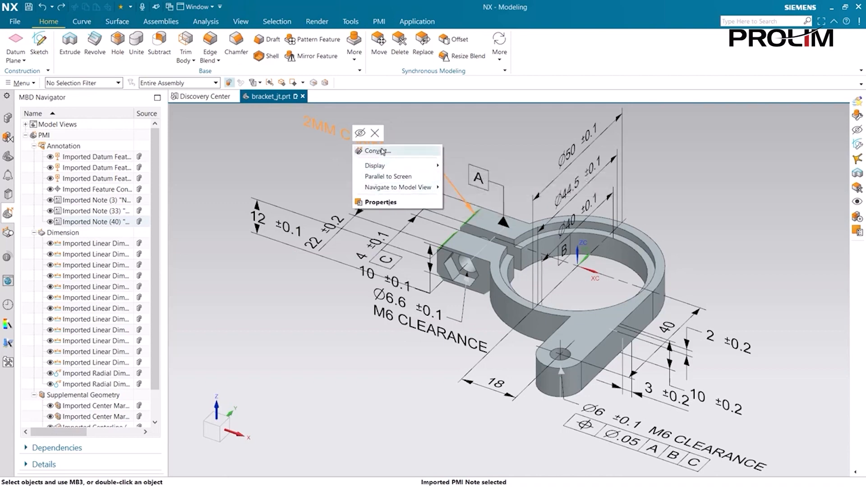
Step: Convert the 2MM Chamfer 6X note into a native label, Label (40), and finish editing it
{"action": "left_click", "coordinate": [377, 152]}
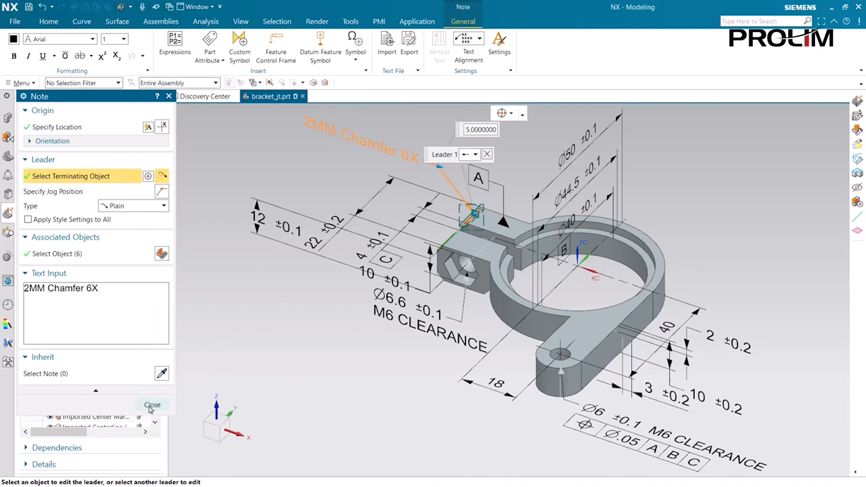
{"action": "left_click", "coordinate": [153, 404]}
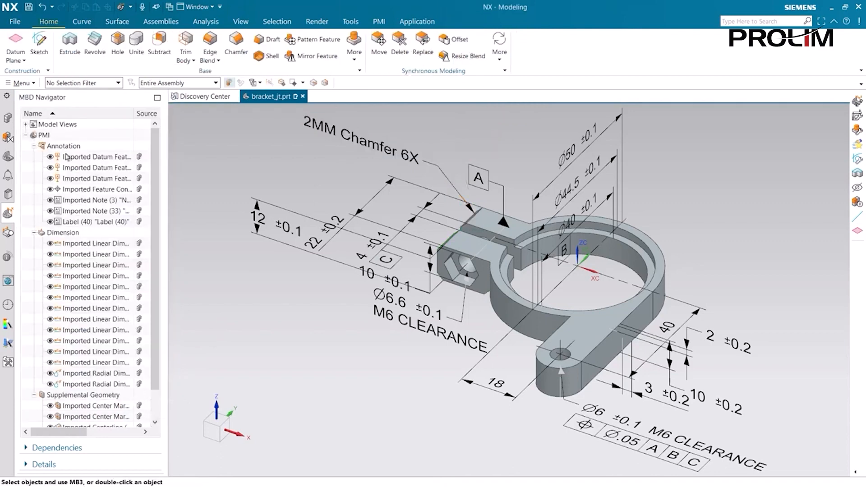
Step: Activate the MBD-general model view and bring up actions for Imported Note (3)
{"action": "left_click", "coordinate": [24, 125]}
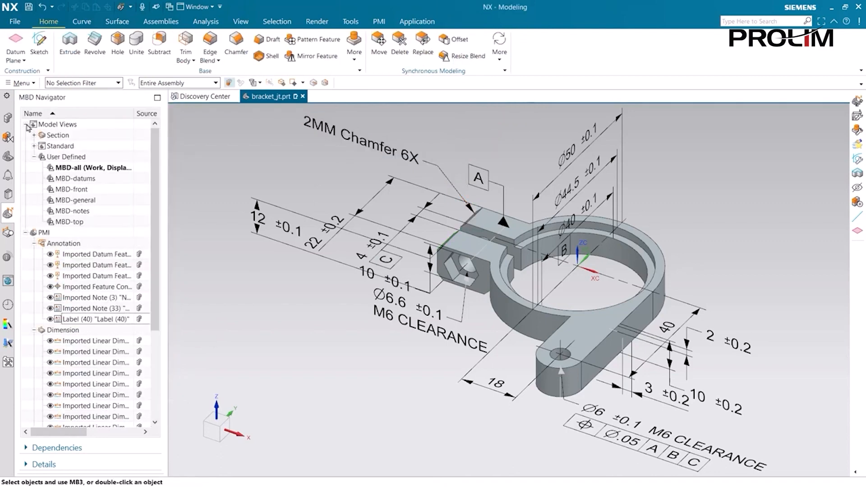
{"action": "double_click", "coordinate": [72, 199]}
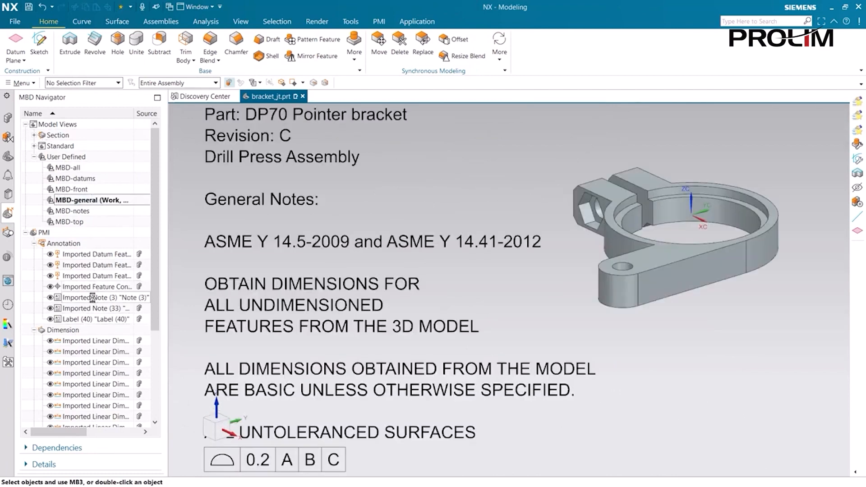
{"action": "right_click", "coordinate": [95, 297]}
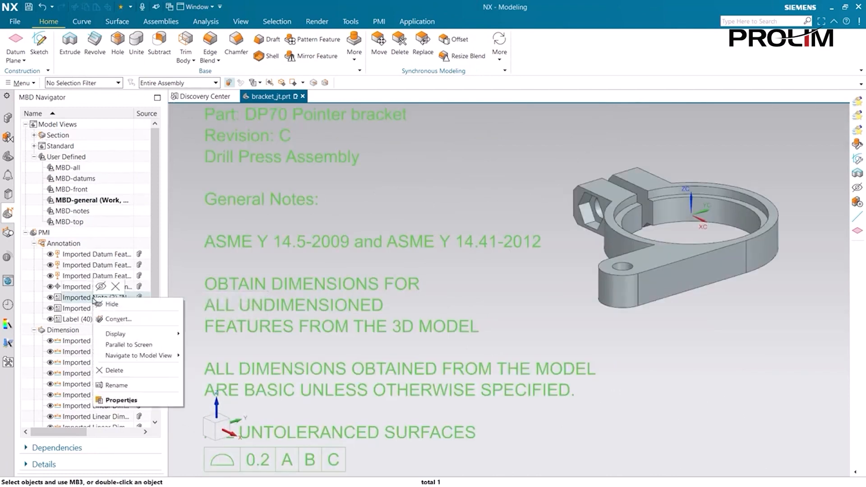
Step: Convert the imported general note to native Note (3) and dismiss the differences report
{"action": "left_click", "coordinate": [118, 319]}
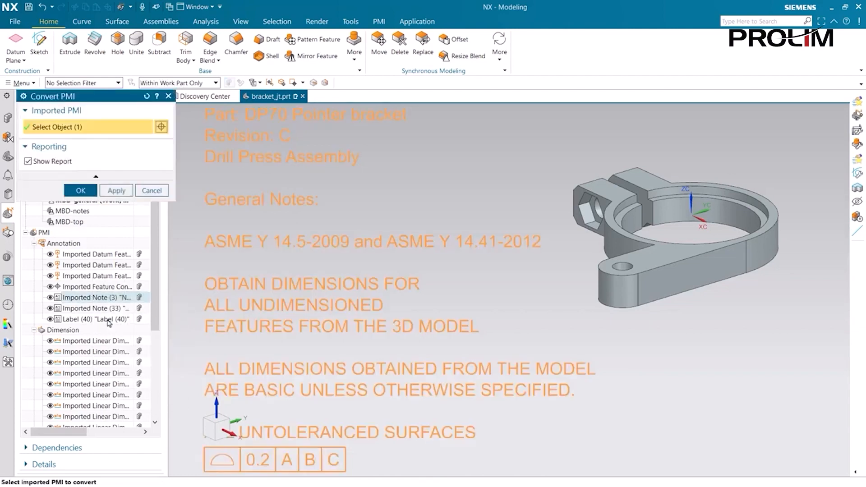
{"action": "mouse_move", "coordinate": [28, 162]}
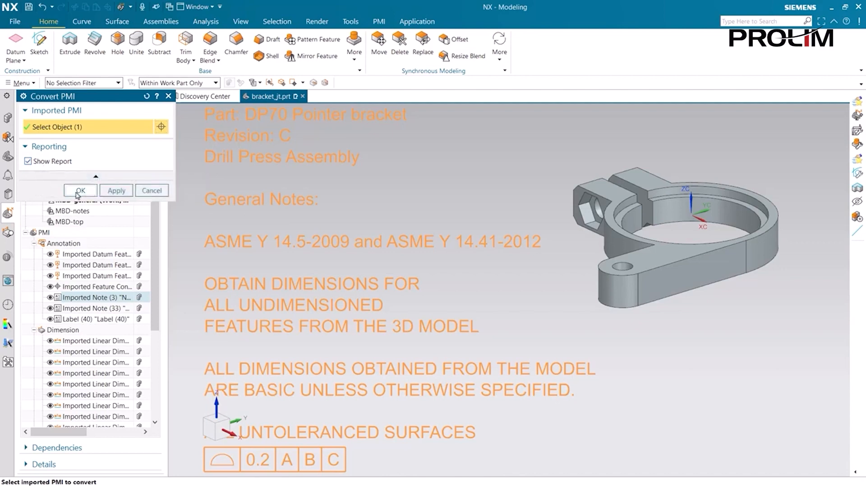
{"action": "left_click", "coordinate": [80, 190]}
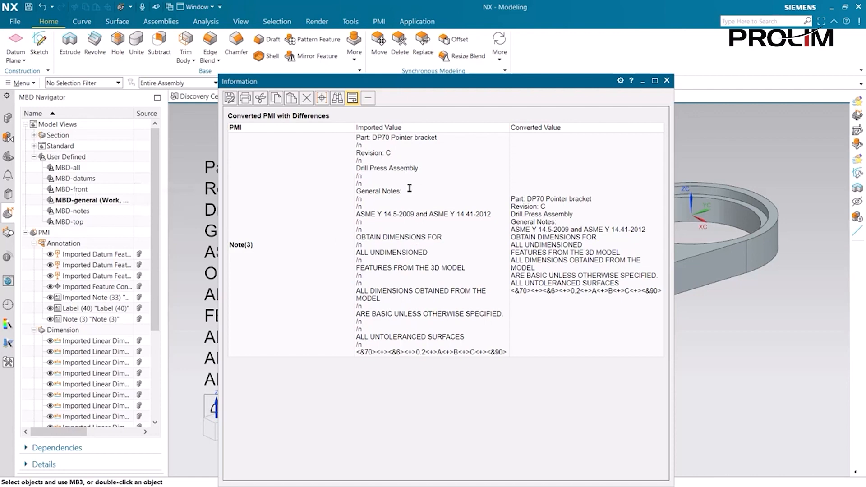
{"action": "mouse_move", "coordinate": [651, 99]}
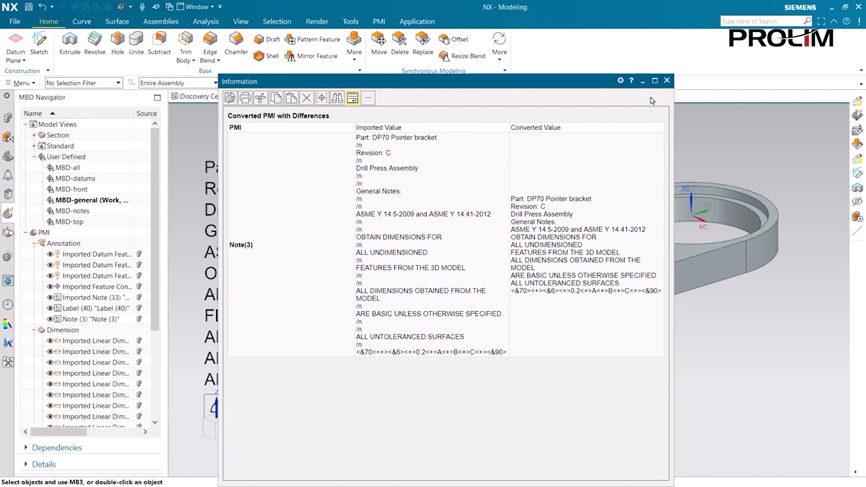
{"action": "left_click", "coordinate": [667, 80]}
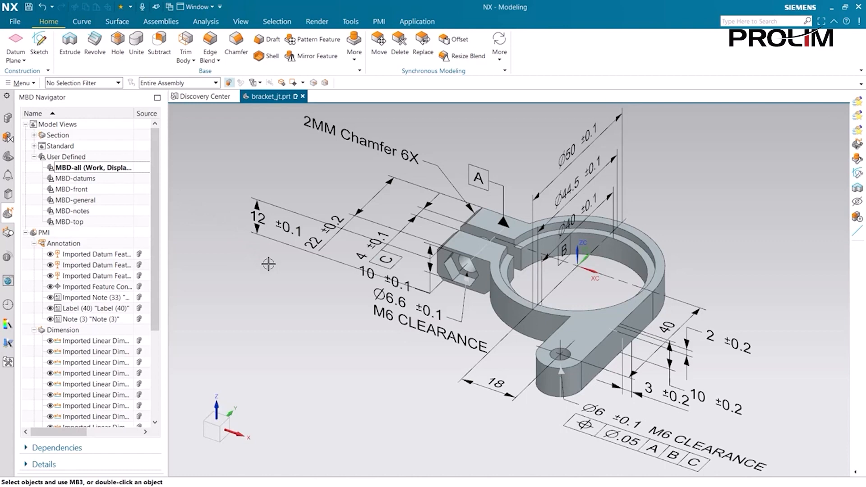
Step: Convert three imported dimensions and datum symbols at the hex end to native PMI
{"action": "left_click", "coordinate": [378, 22]}
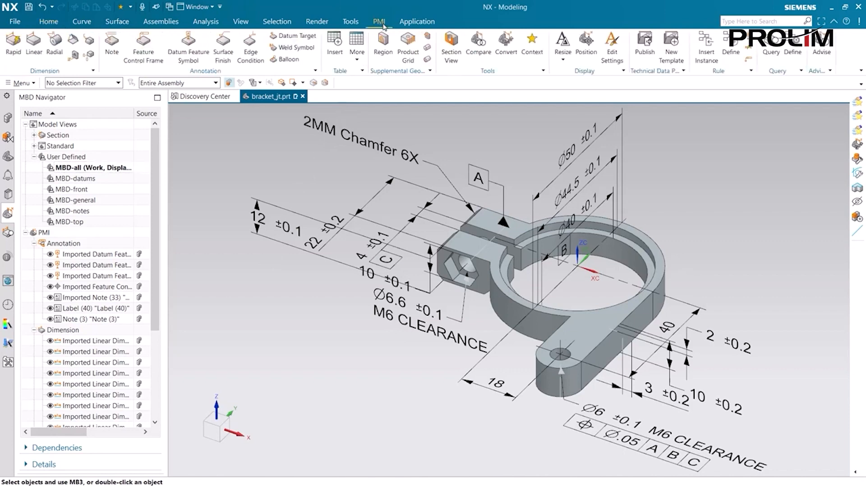
{"action": "left_click", "coordinate": [505, 41]}
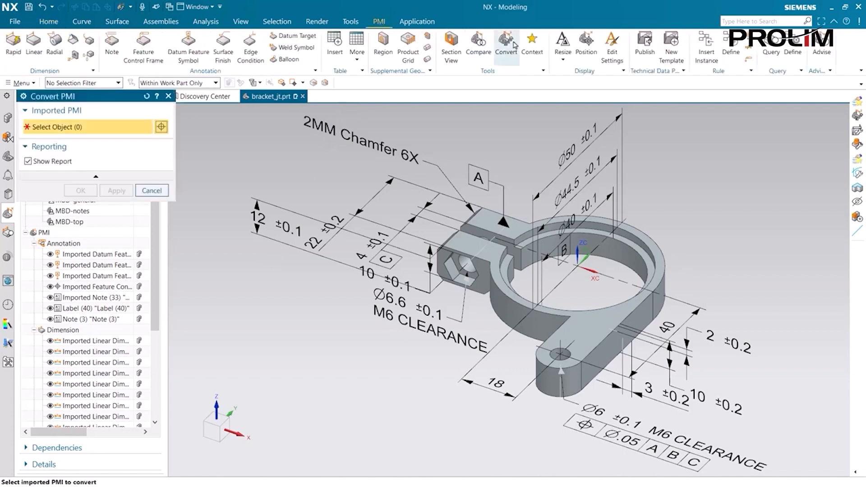
{"action": "mouse_move", "coordinate": [444, 85]}
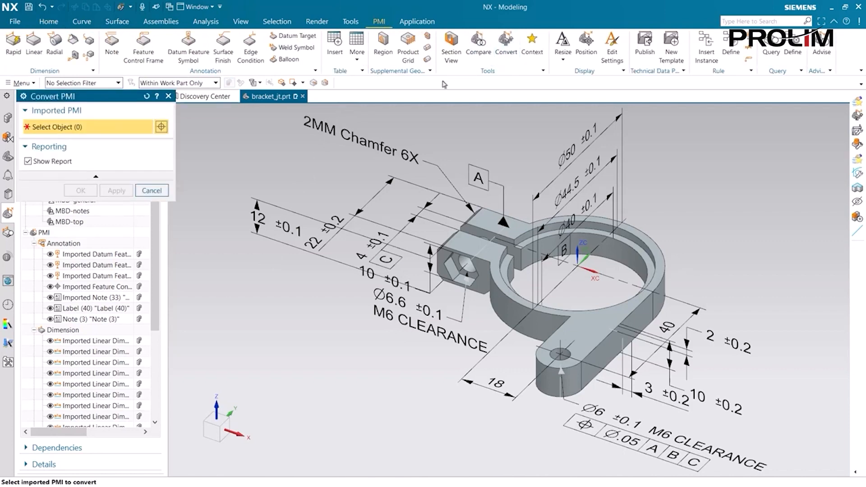
{"action": "left_click", "coordinate": [335, 217]}
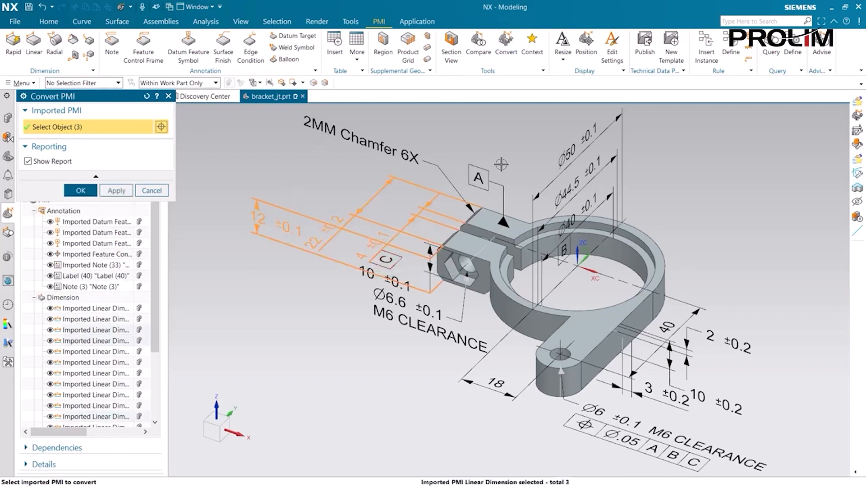
{"action": "left_click", "coordinate": [478, 178]}
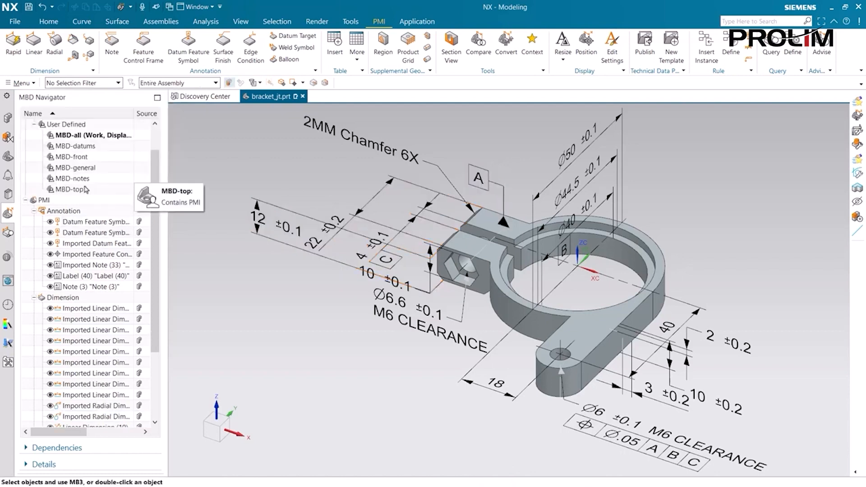
{"action": "mouse_move", "coordinate": [196, 232]}
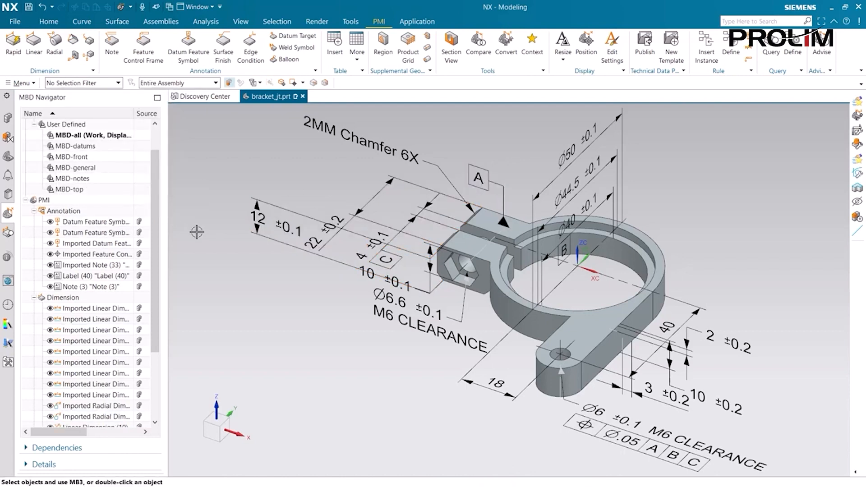